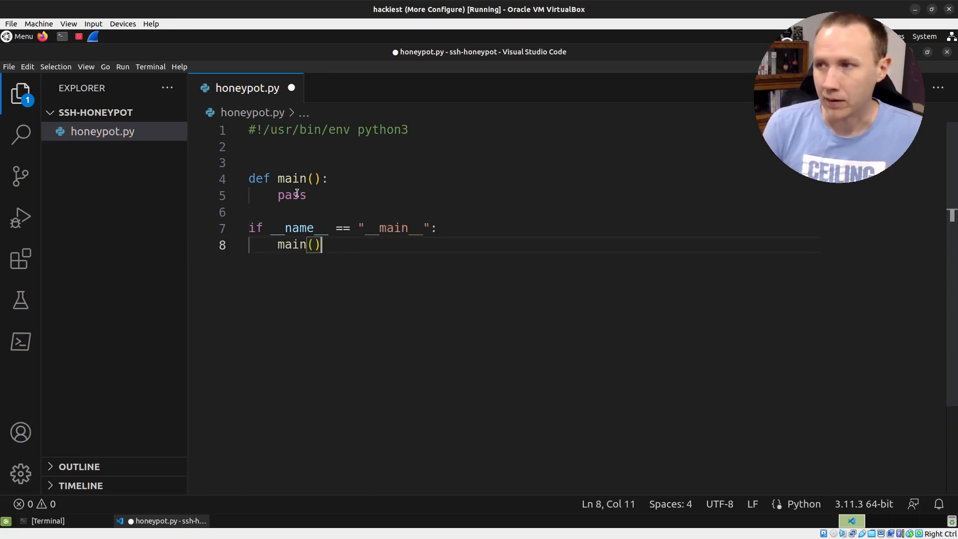
Select the placeholder 'pass' in main() to replace it with socket setup code
double_click(292, 195)
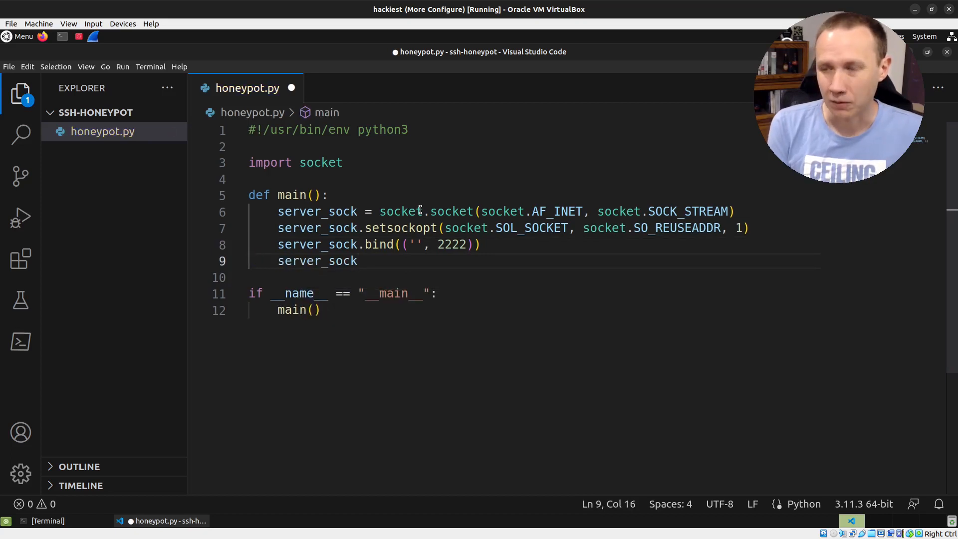
Add SO_REUSEADDR and bind the server socket to ('', 2222) in honeypot.py
text(.ls)
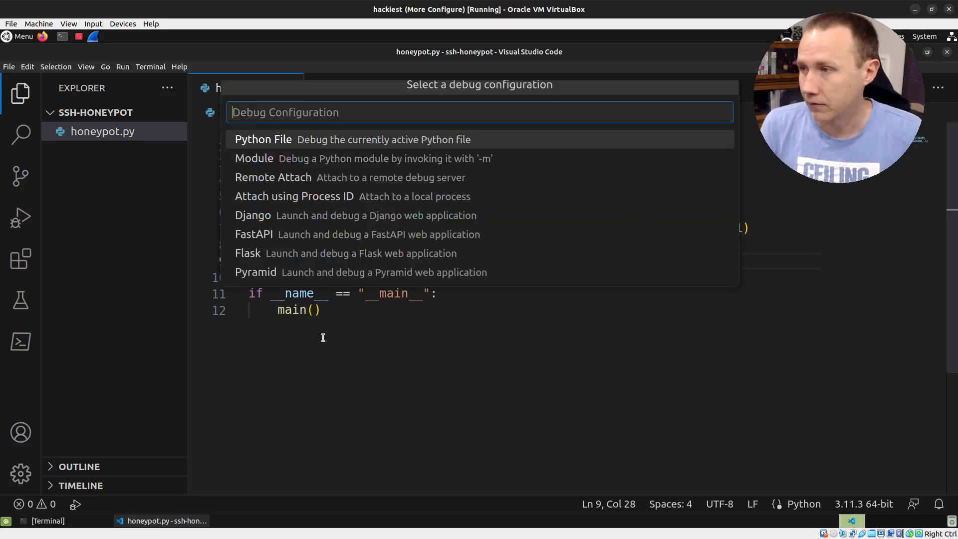
Pick 'Python File' as the debug configuration to run honeypot.py
click(263, 140)
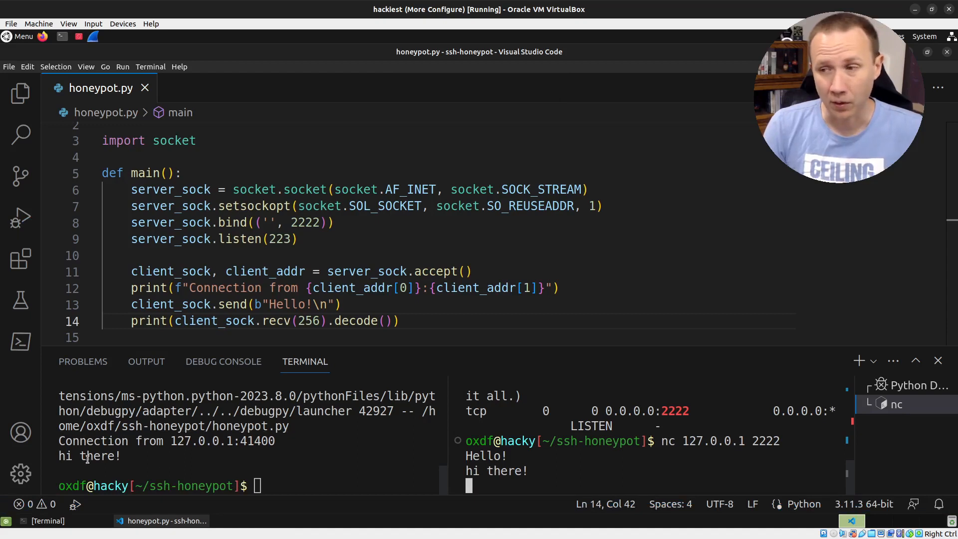
mouse_move(20, 431)
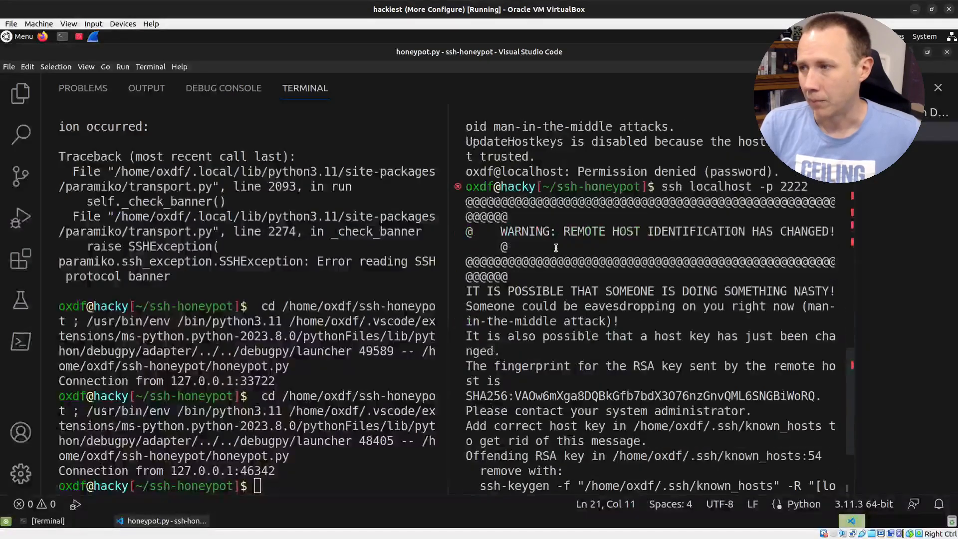
Scroll the terminal to read the ssh host-key-changed warning
scroll(down, 3)
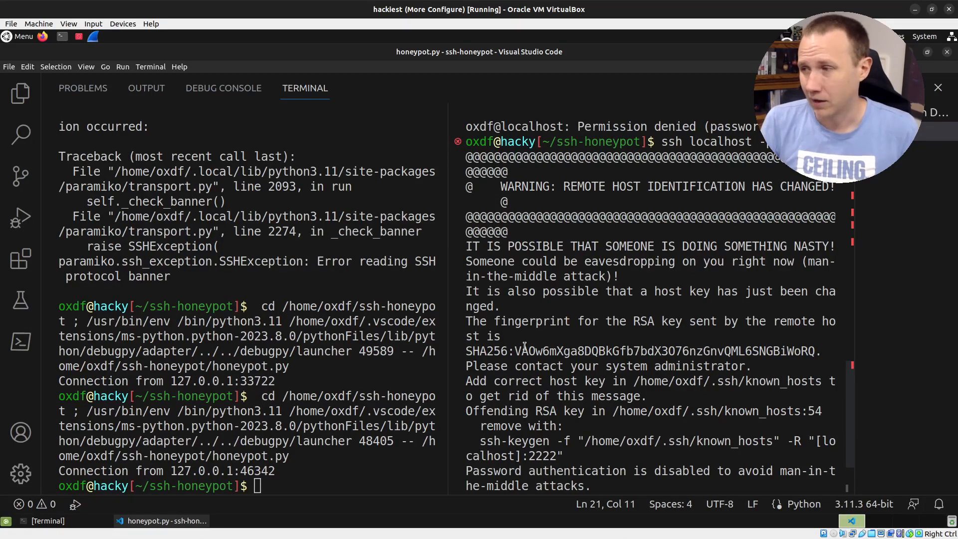